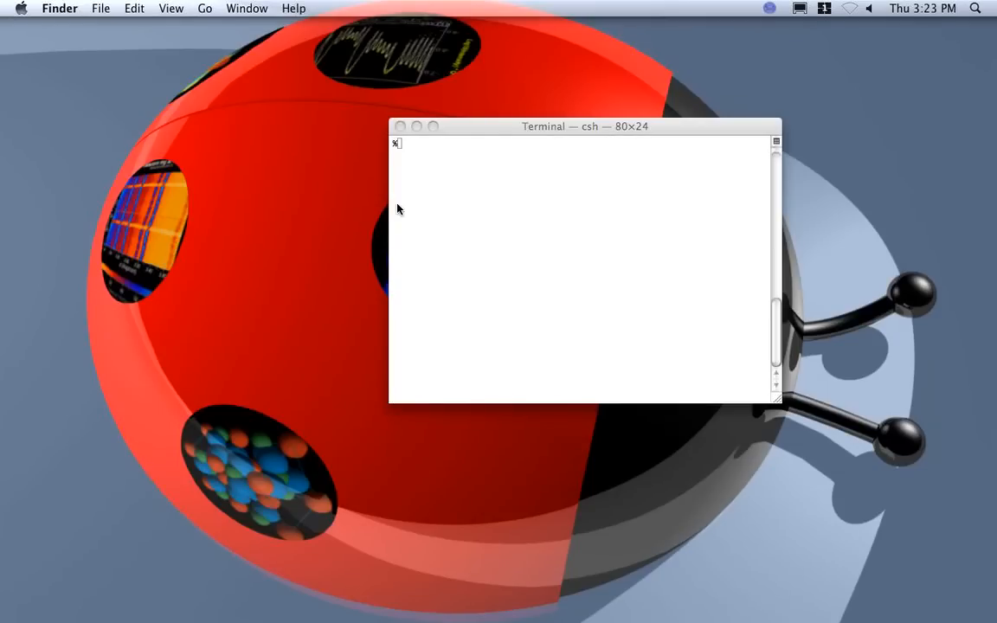
{"action": "mouse_move", "coordinate": [350, 192]}
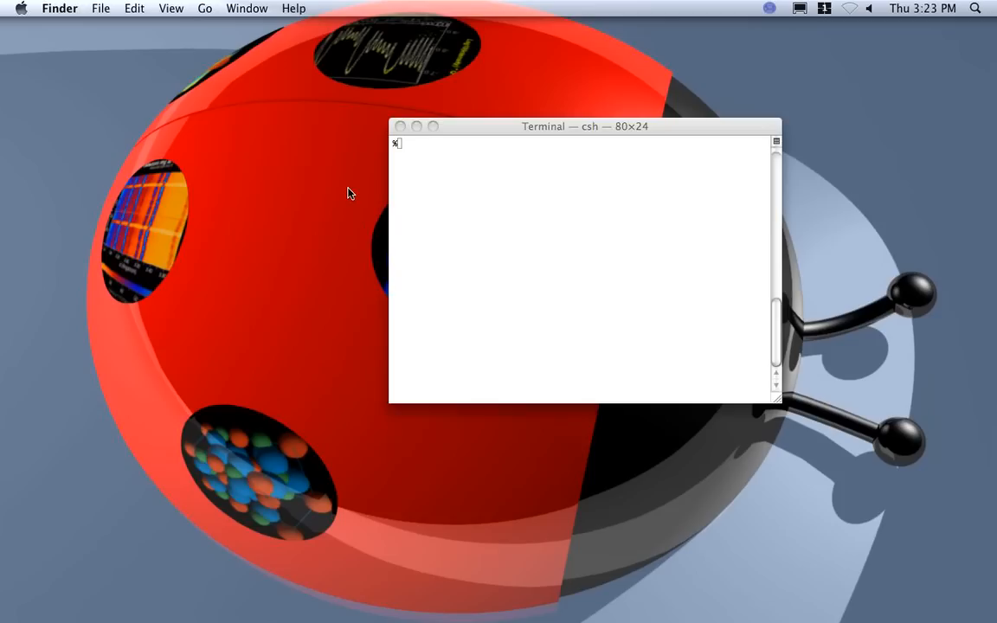
{"action": "mouse_move", "coordinate": [485, 130]}
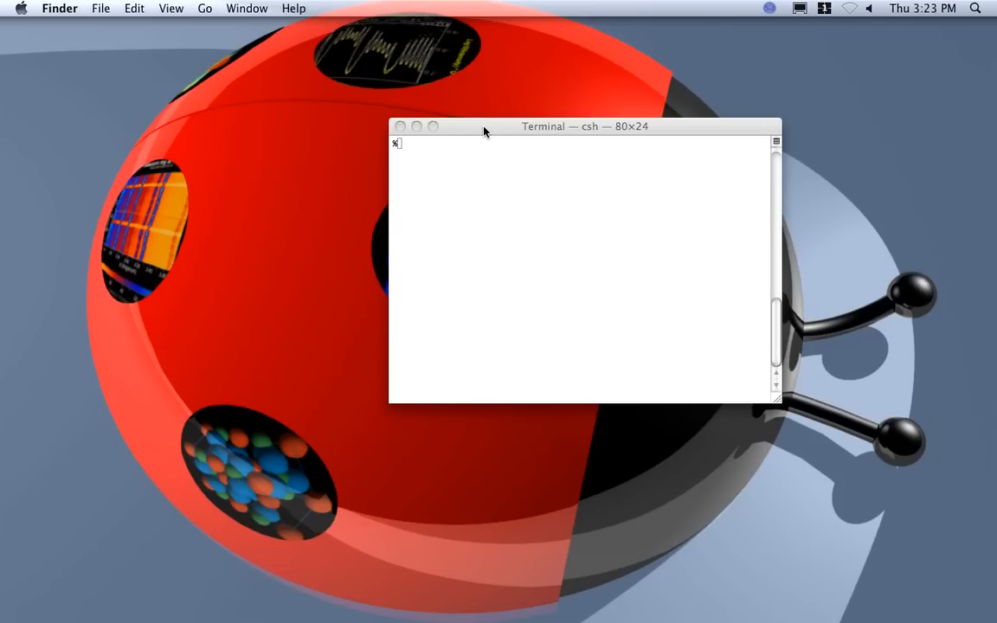